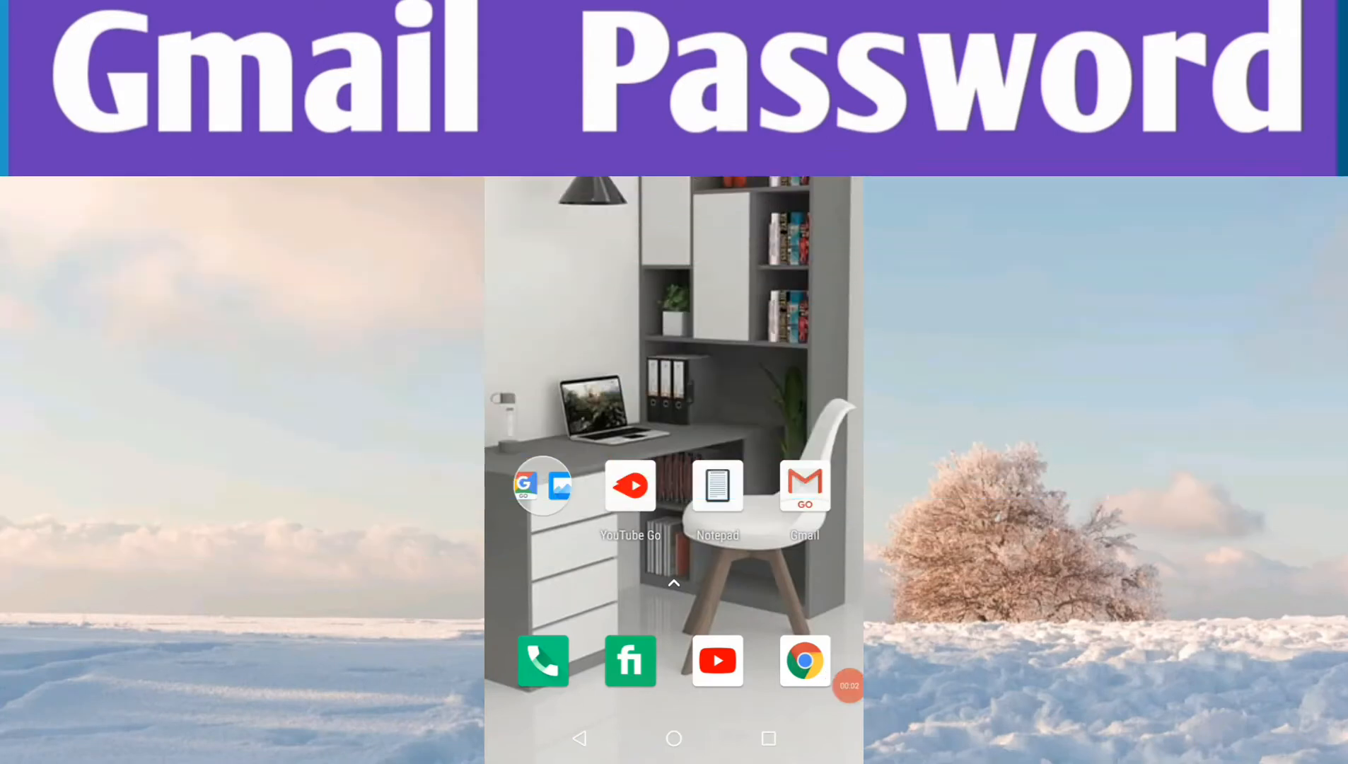
Step: Open the launcher's app list and scroll down to locate Chrome
click(675, 583)
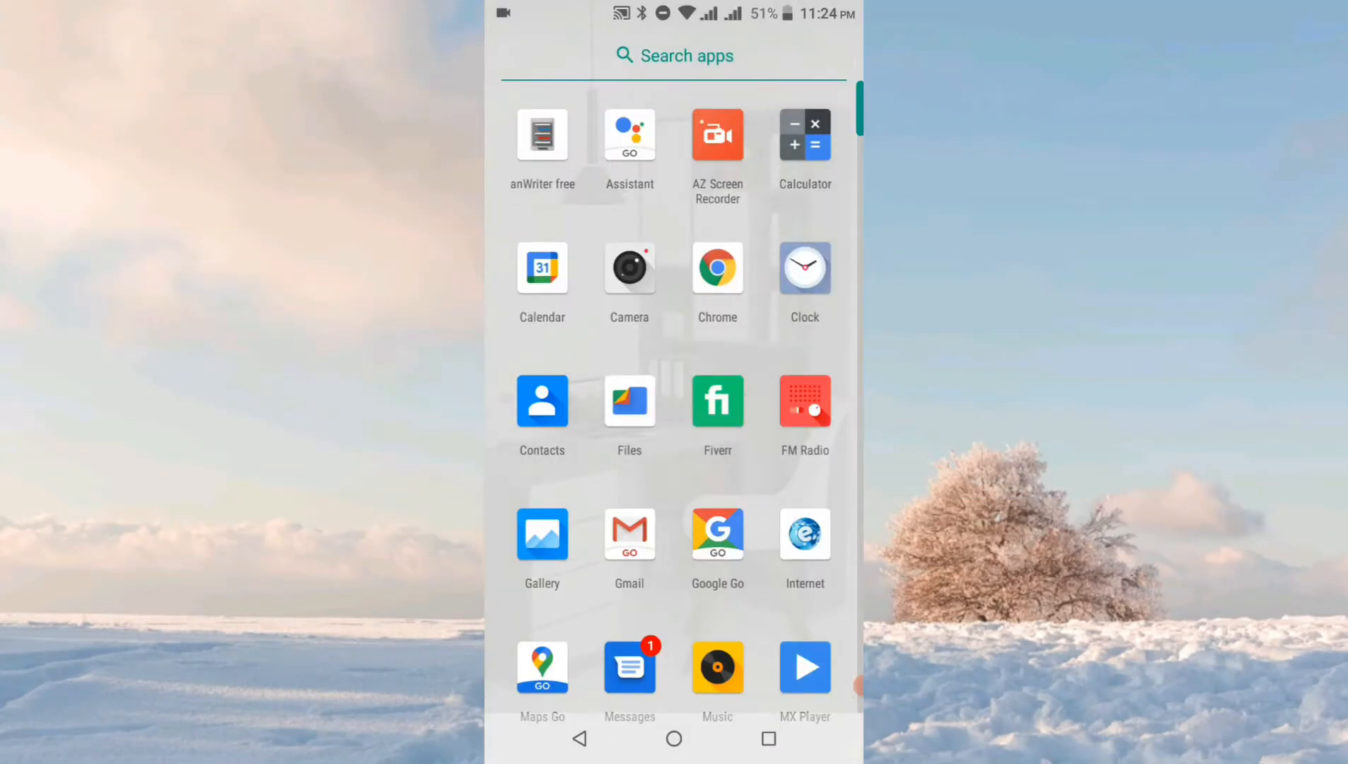
scroll(down, 3)
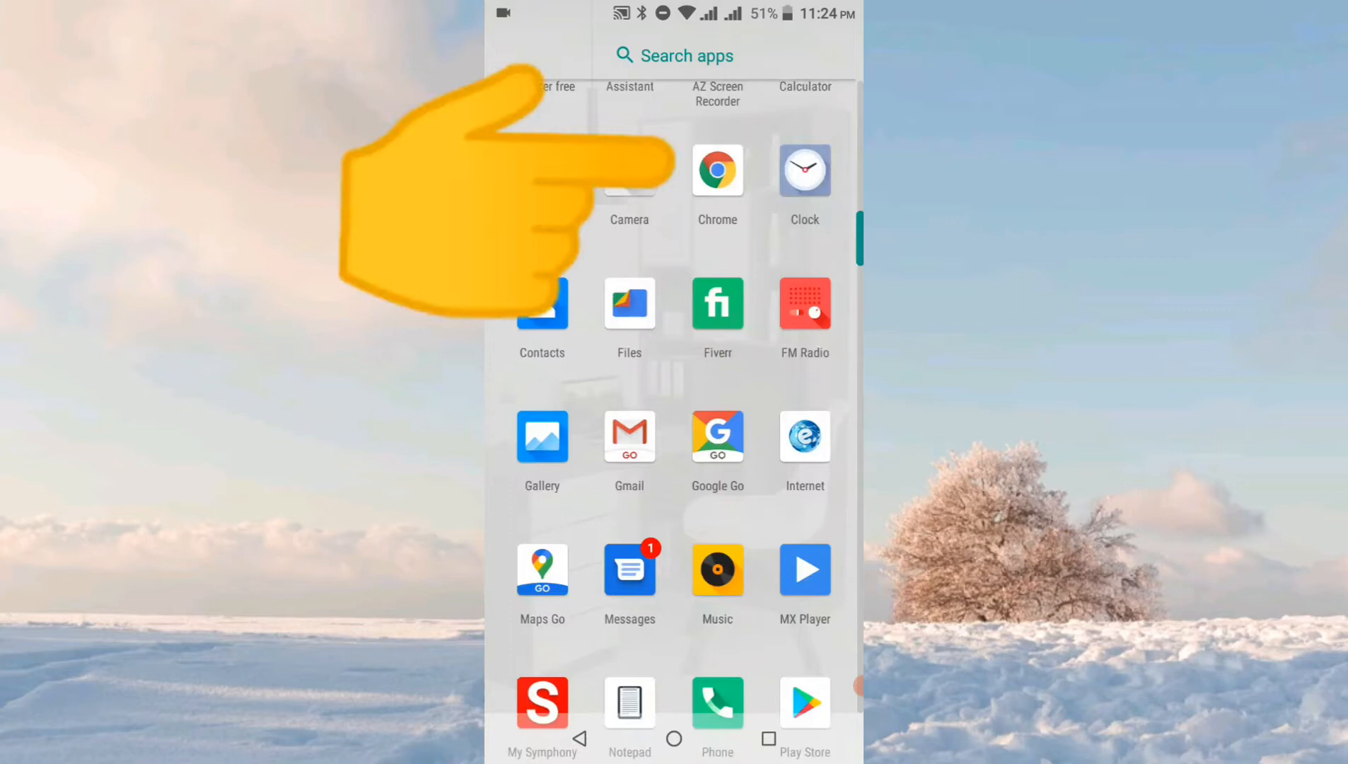
Step: Launch Chrome and reach its Settings page through the three-dot menu
click(718, 171)
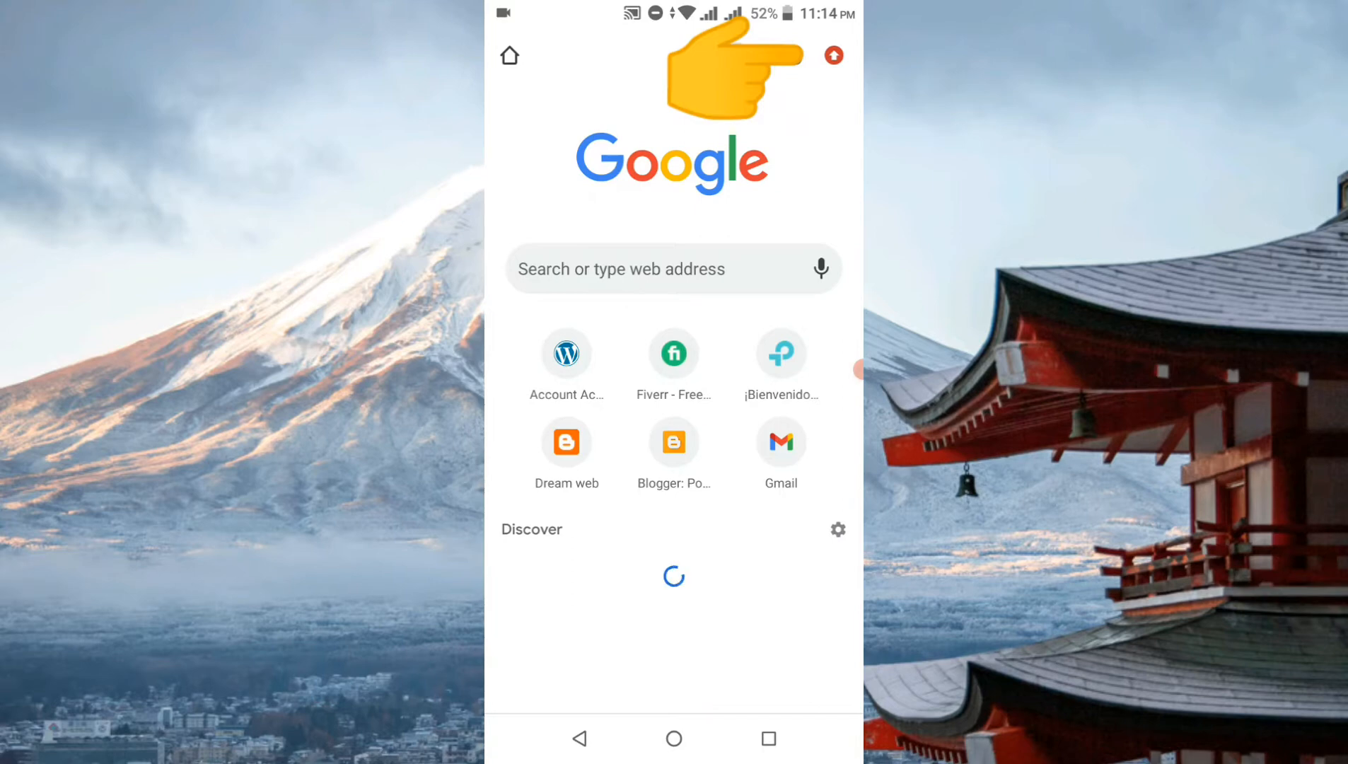
click(832, 54)
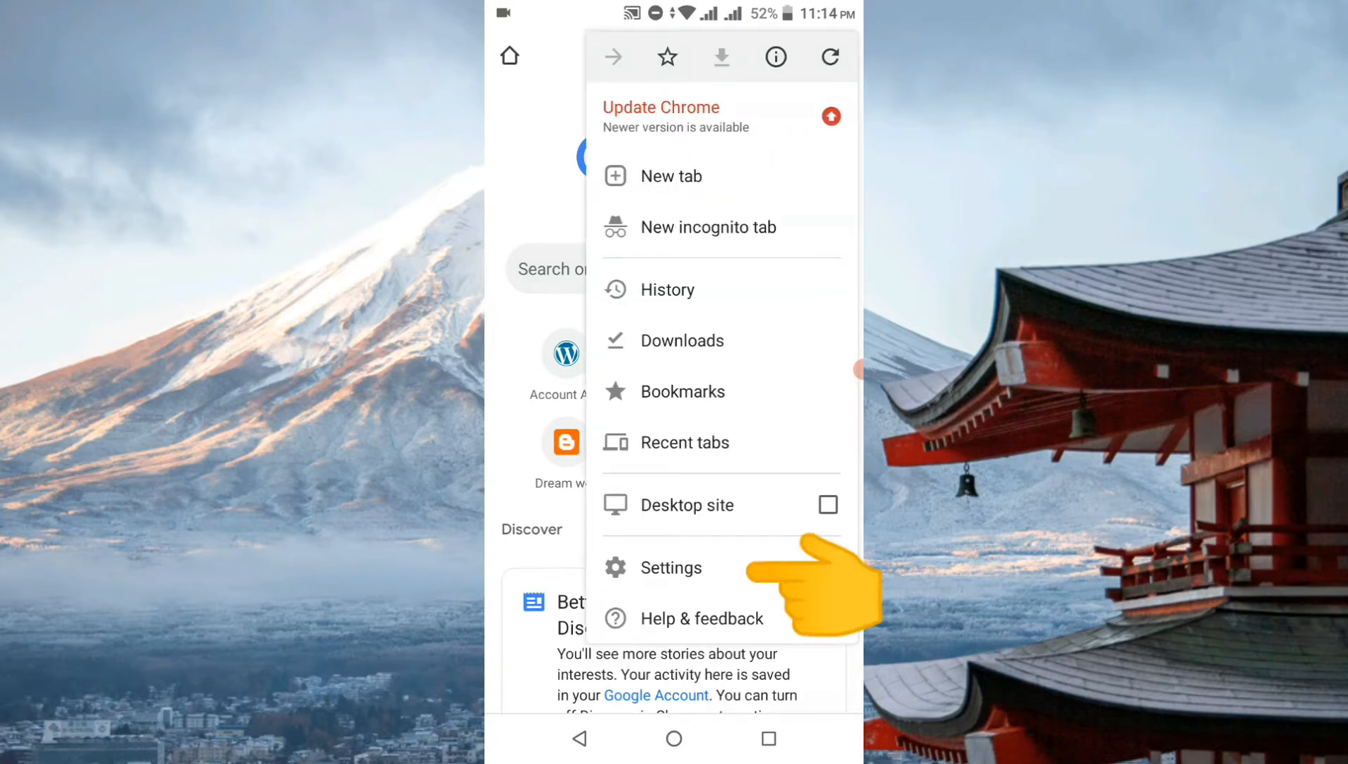
click(671, 567)
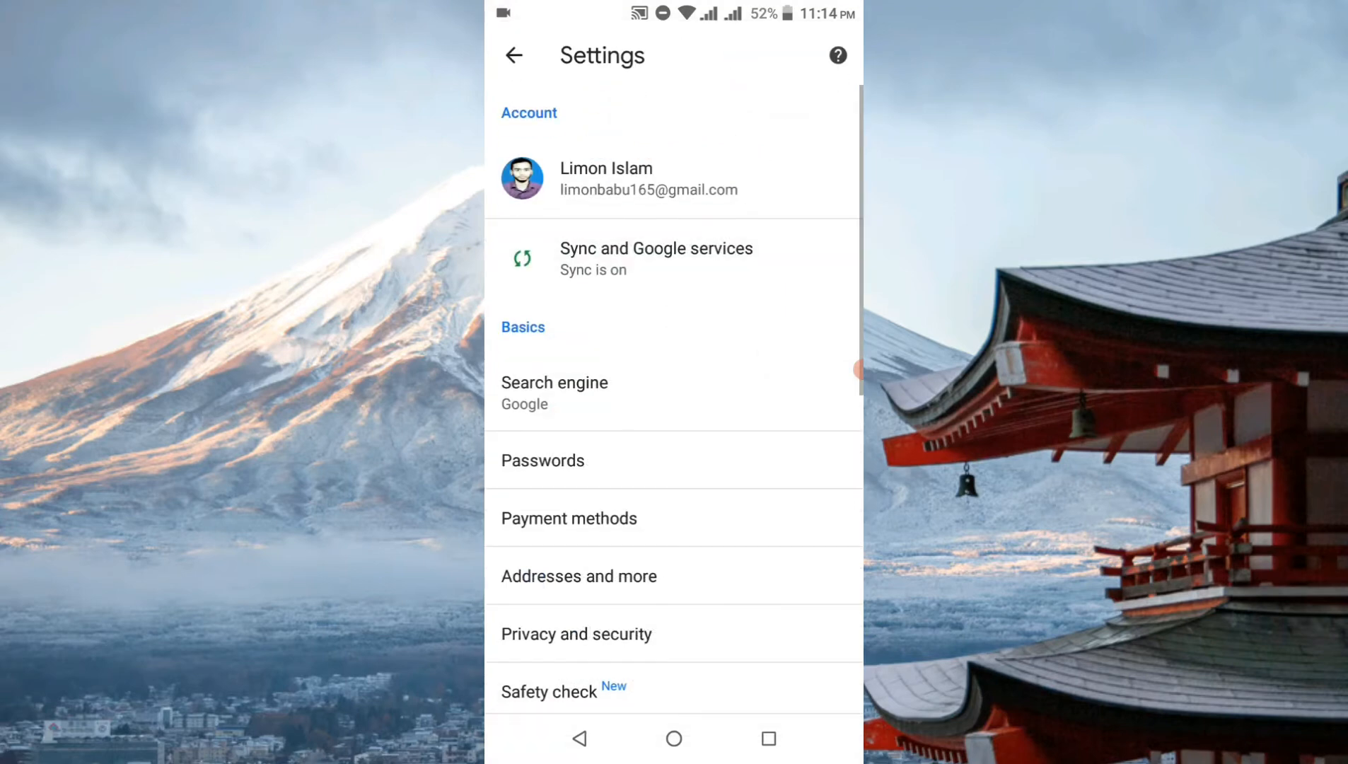
scroll(down, 3)
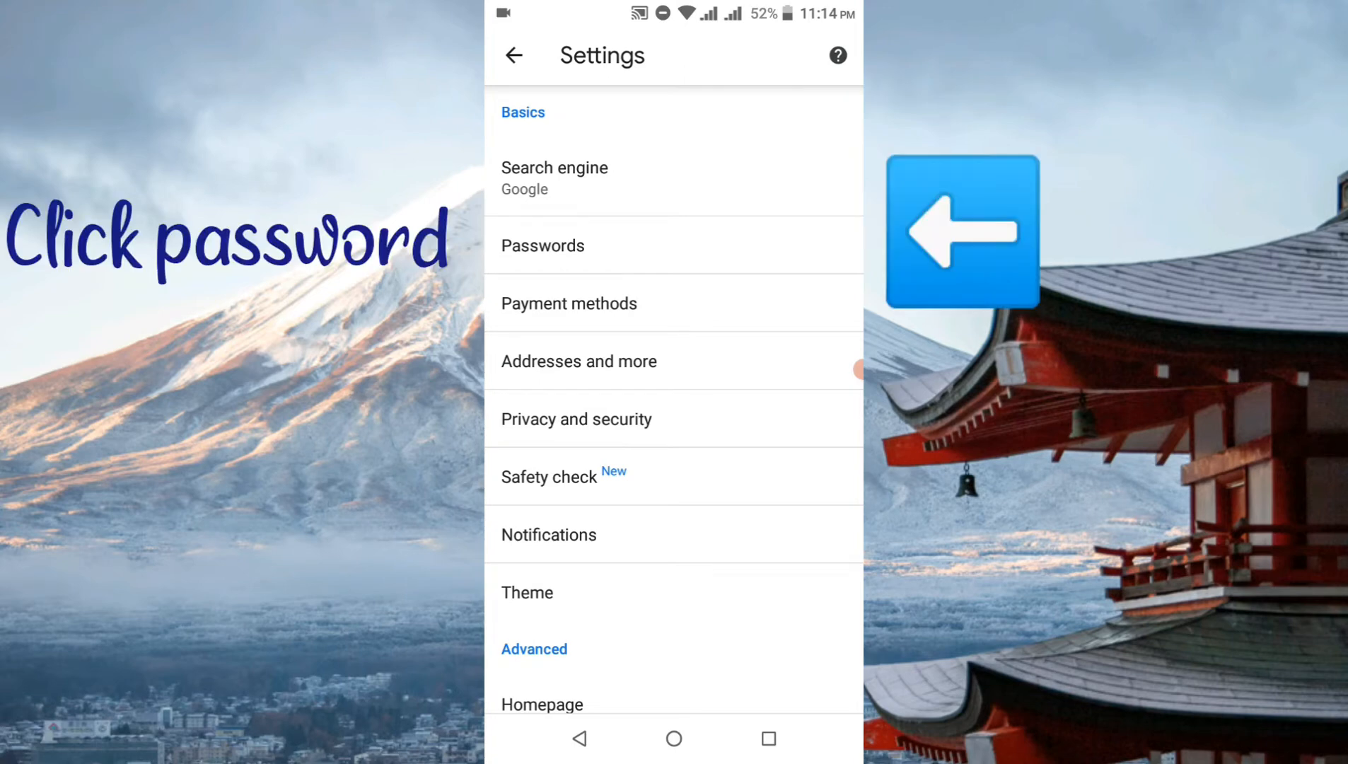
Step: Open Passwords from Settings and scroll through the saved website logins
click(543, 246)
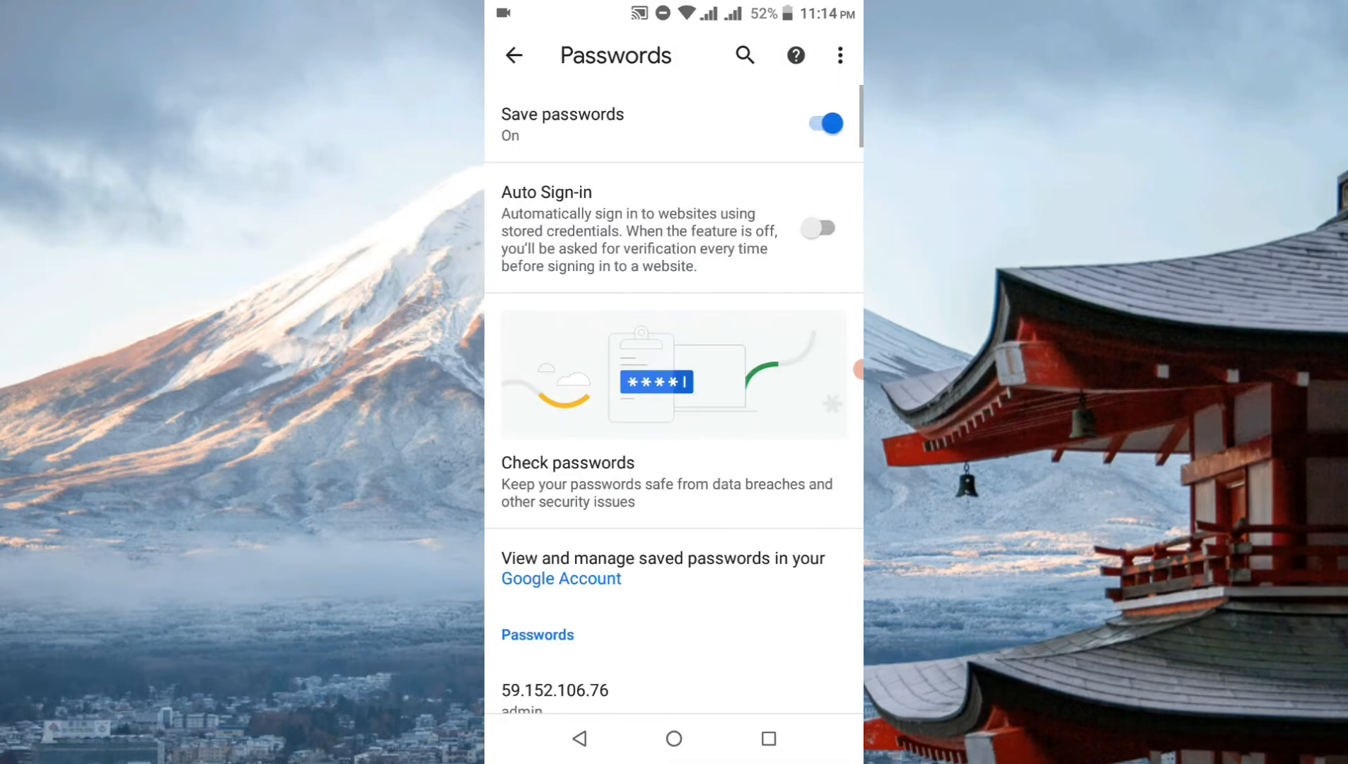
scroll(down, 3)
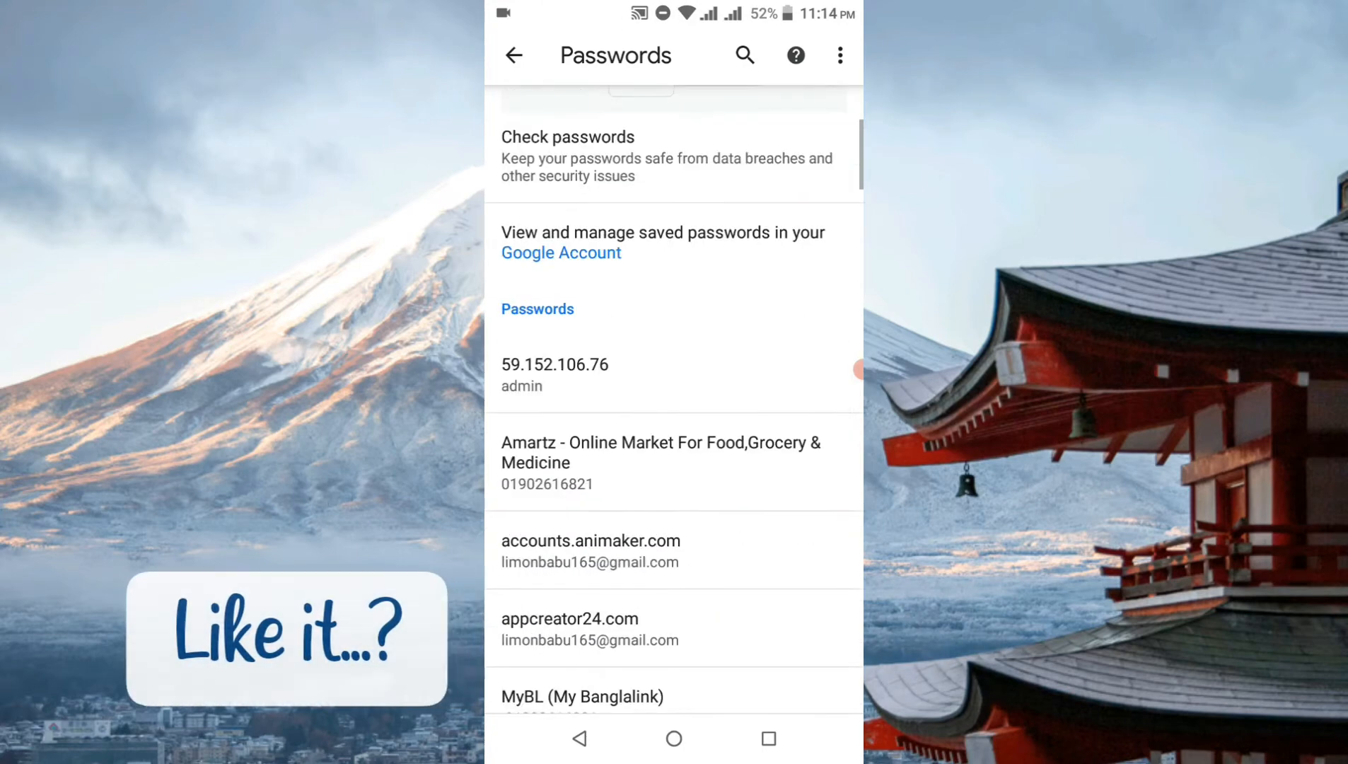
scroll(down, 3)
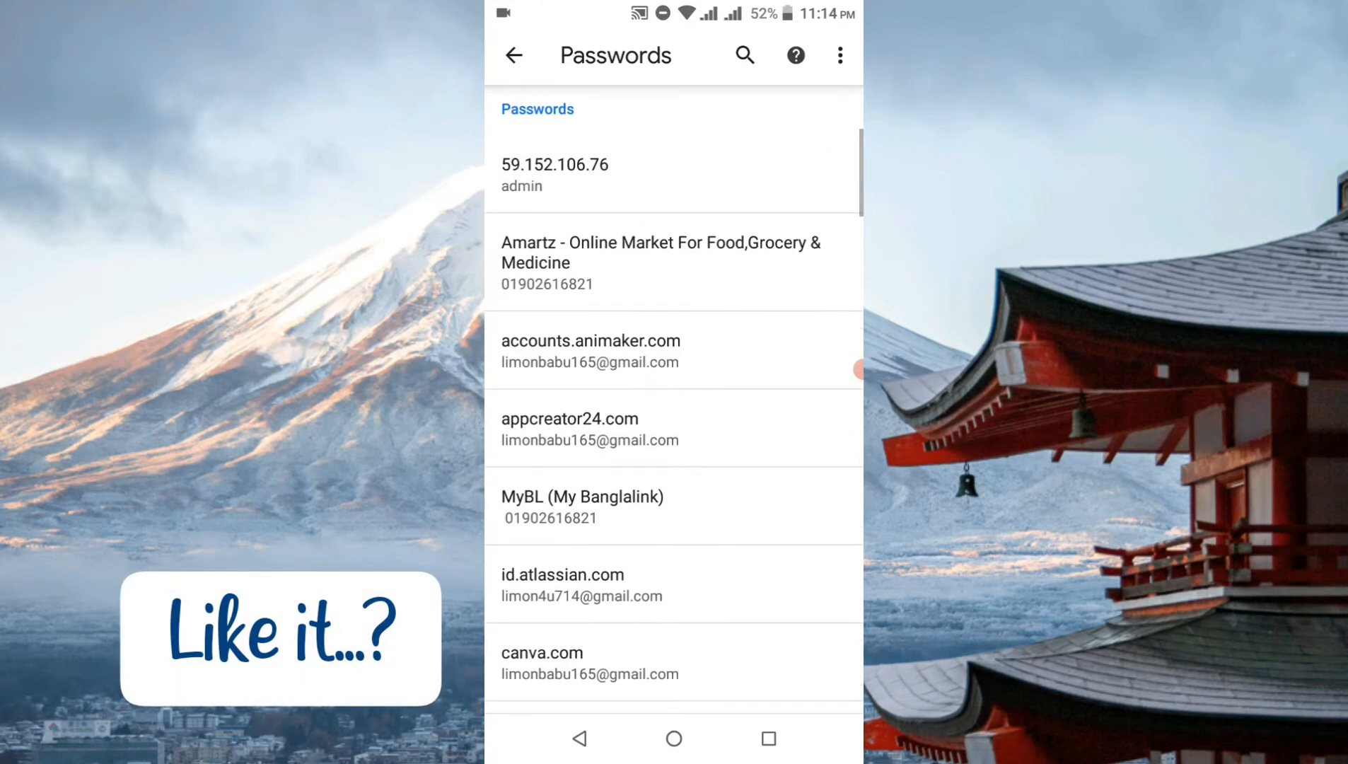
scroll(down, 3)
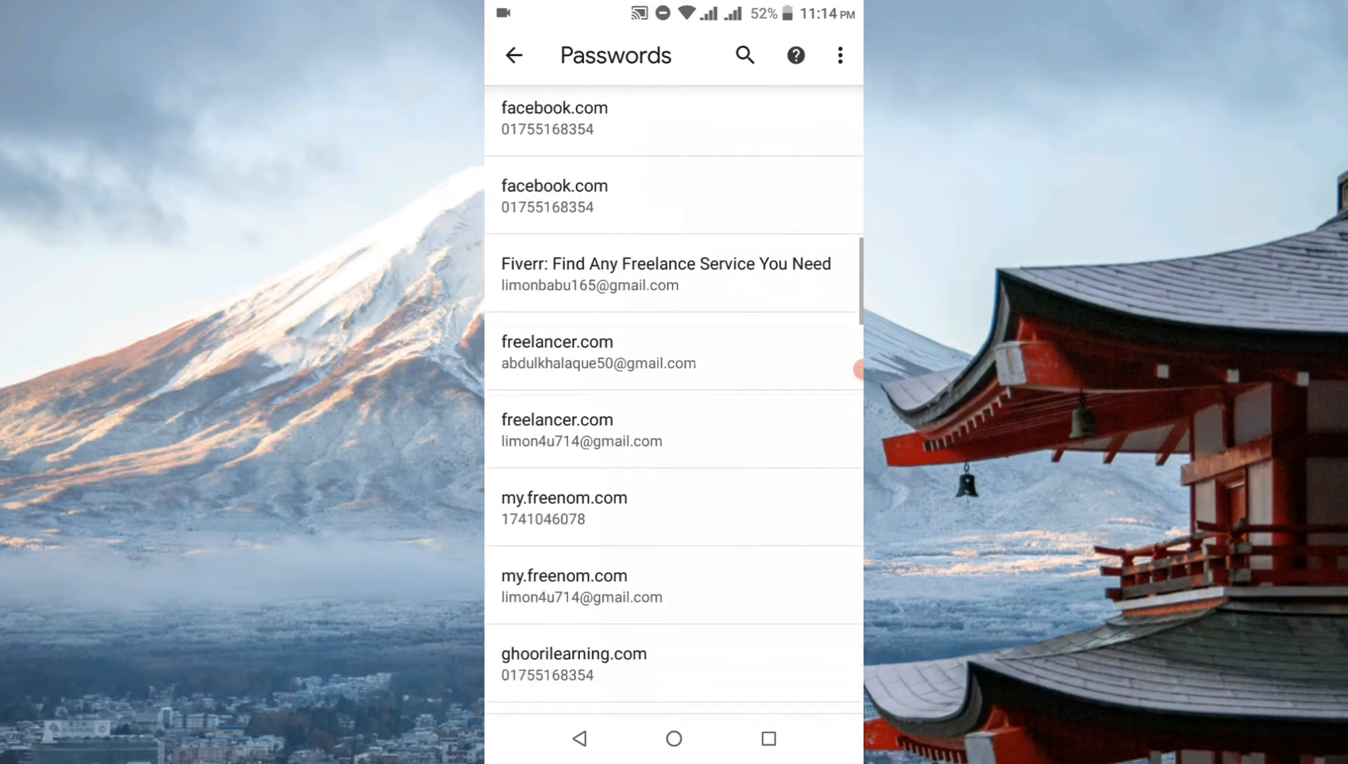
scroll(down, 3)
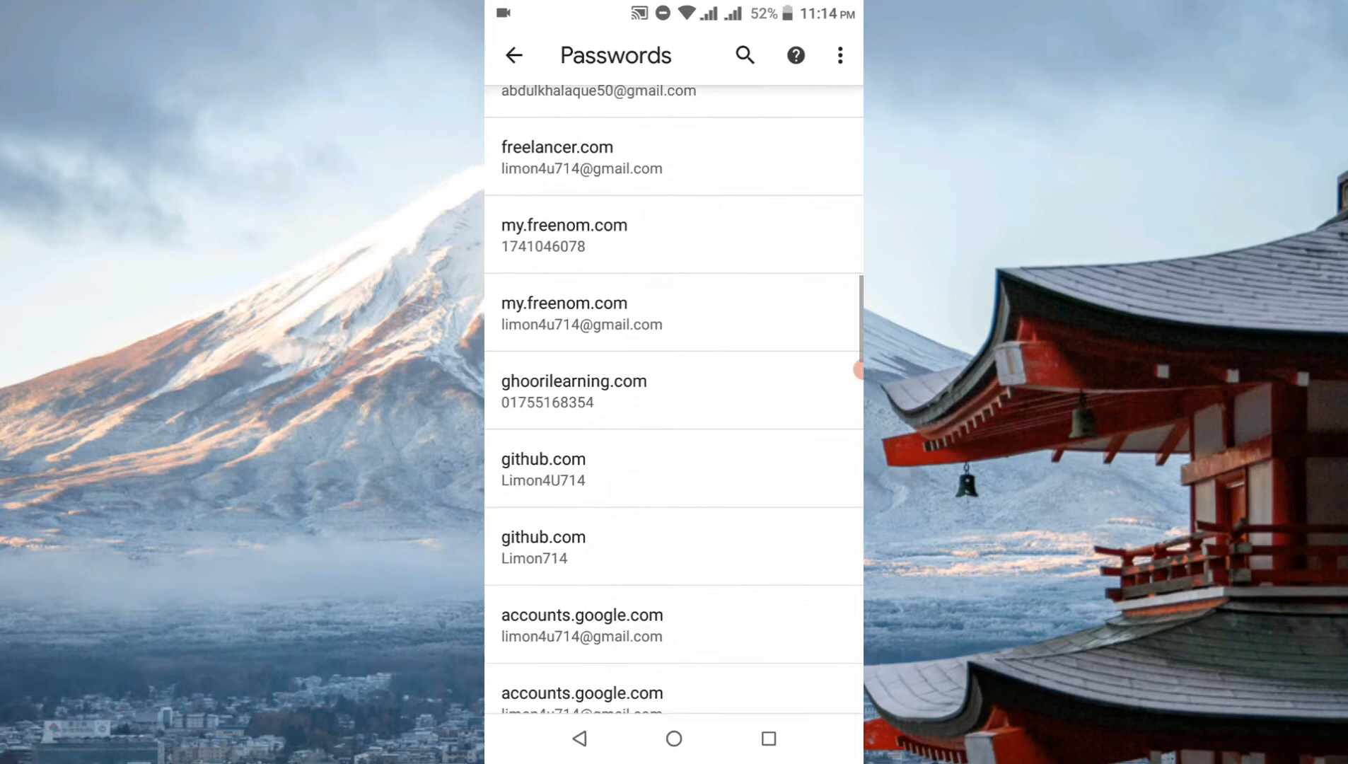
scroll(down, 3)
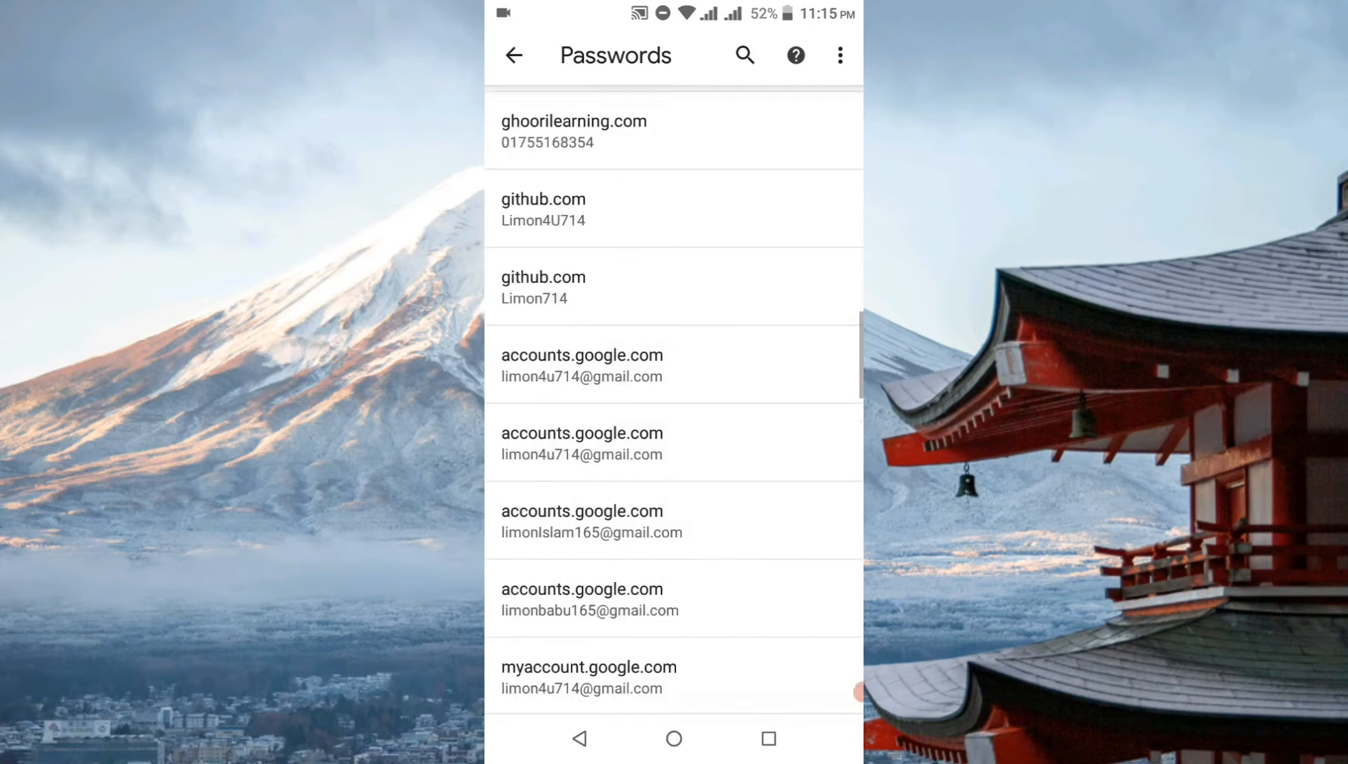
scroll(down, 3)
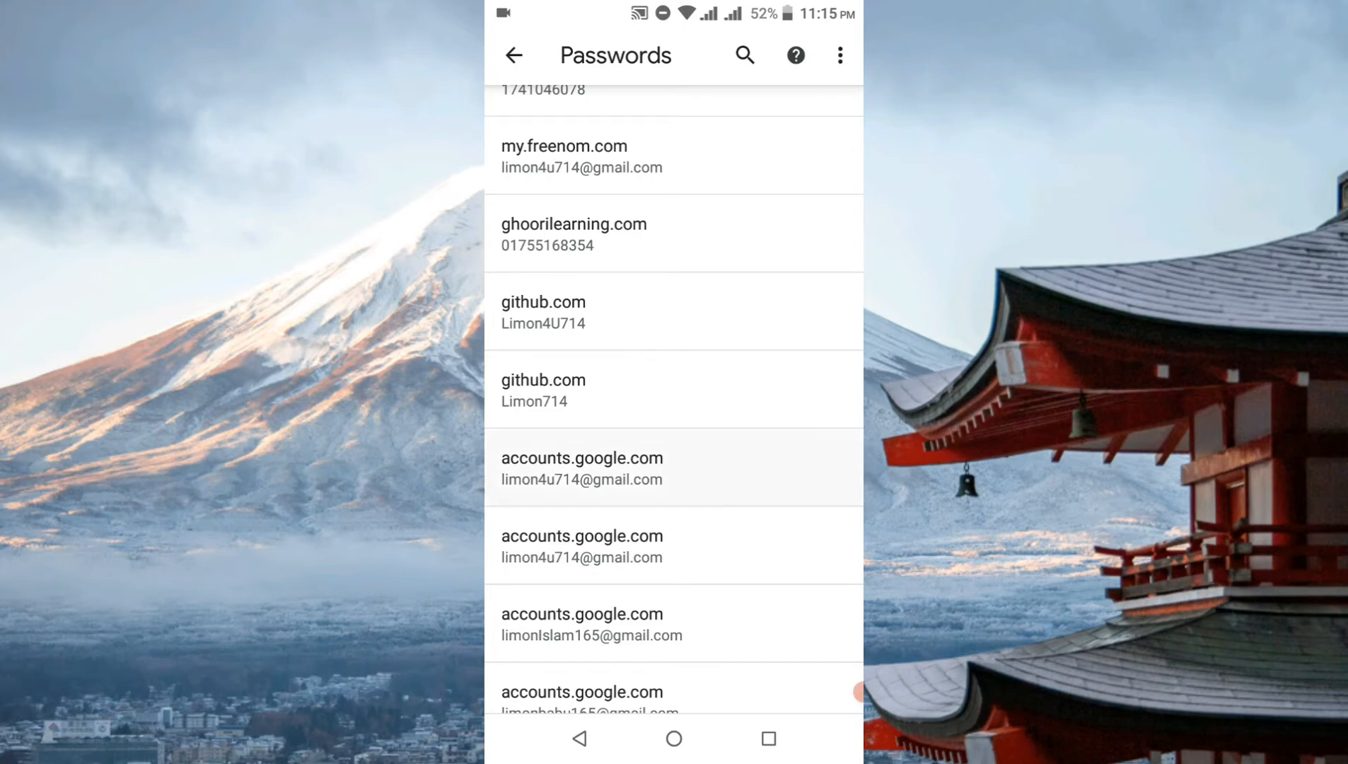
click(582, 467)
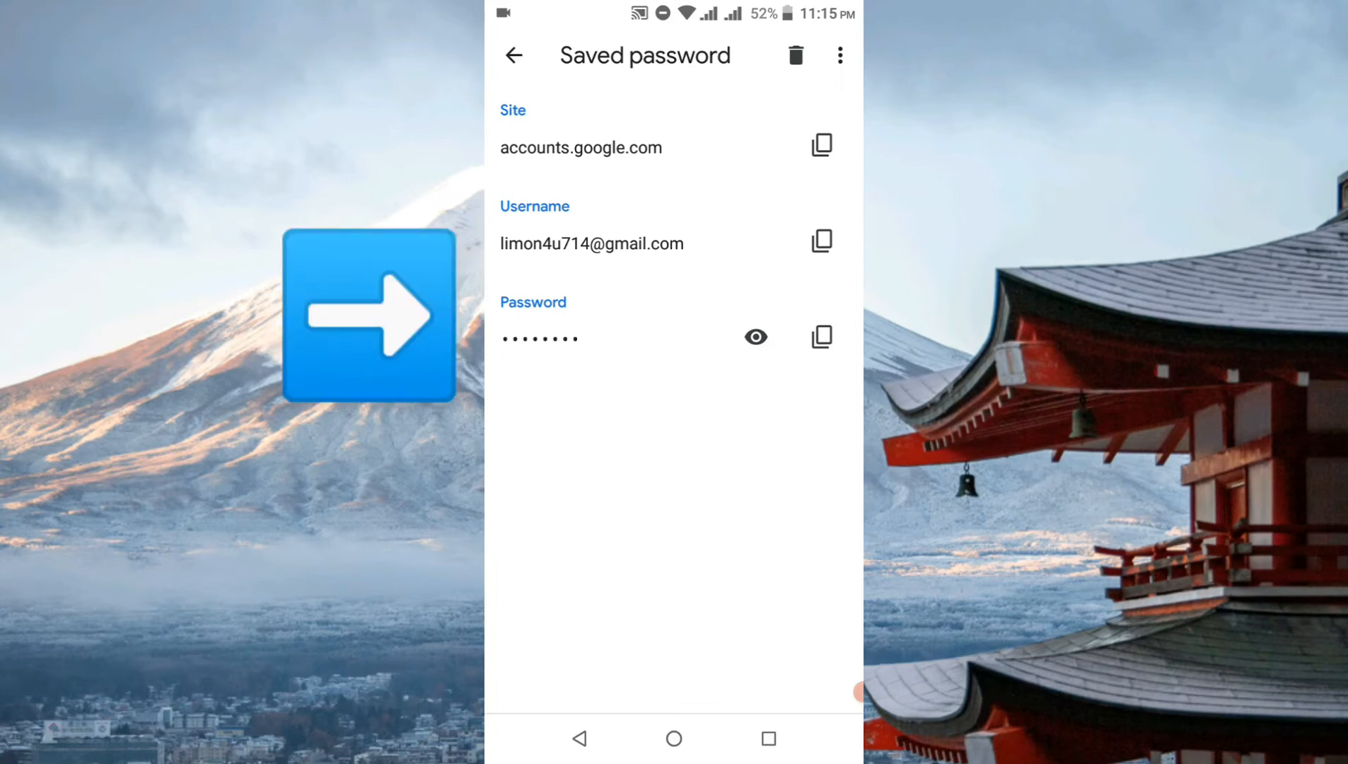
click(514, 55)
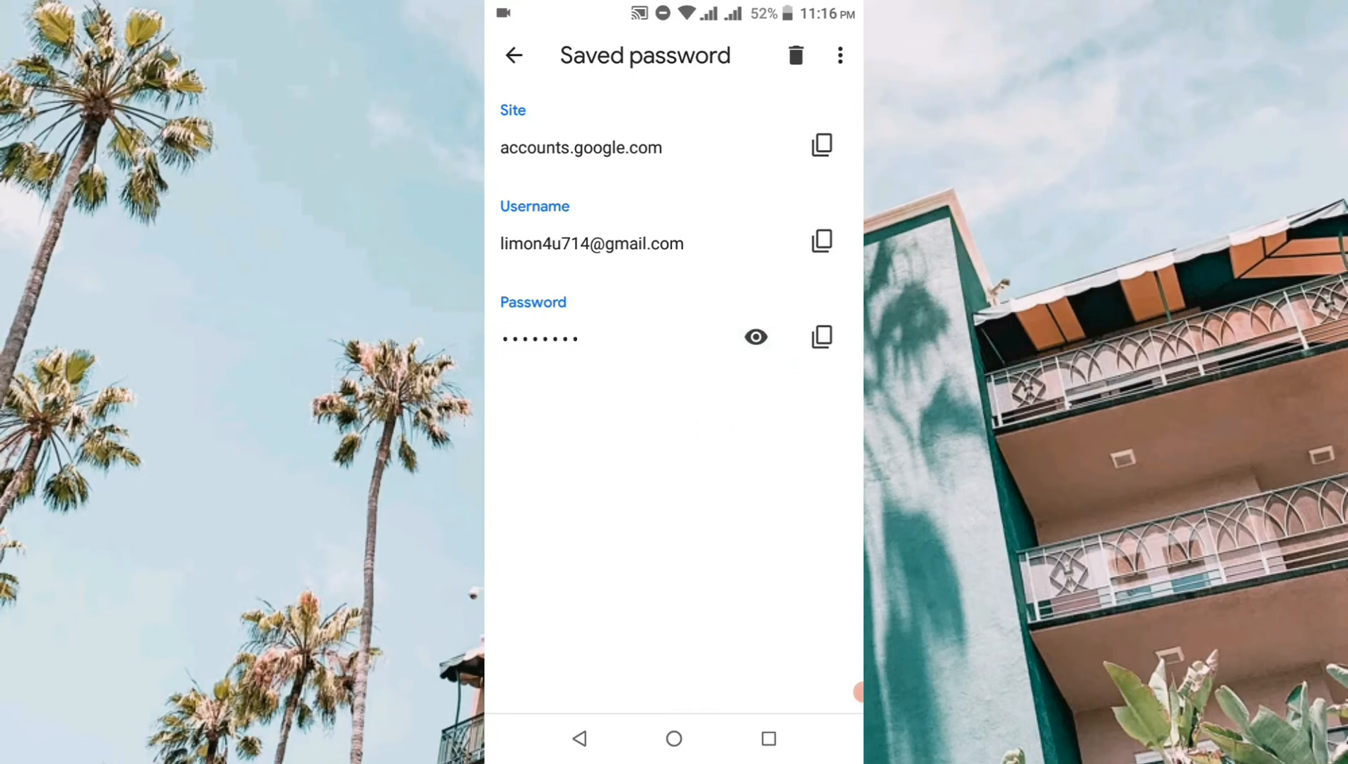
click(513, 56)
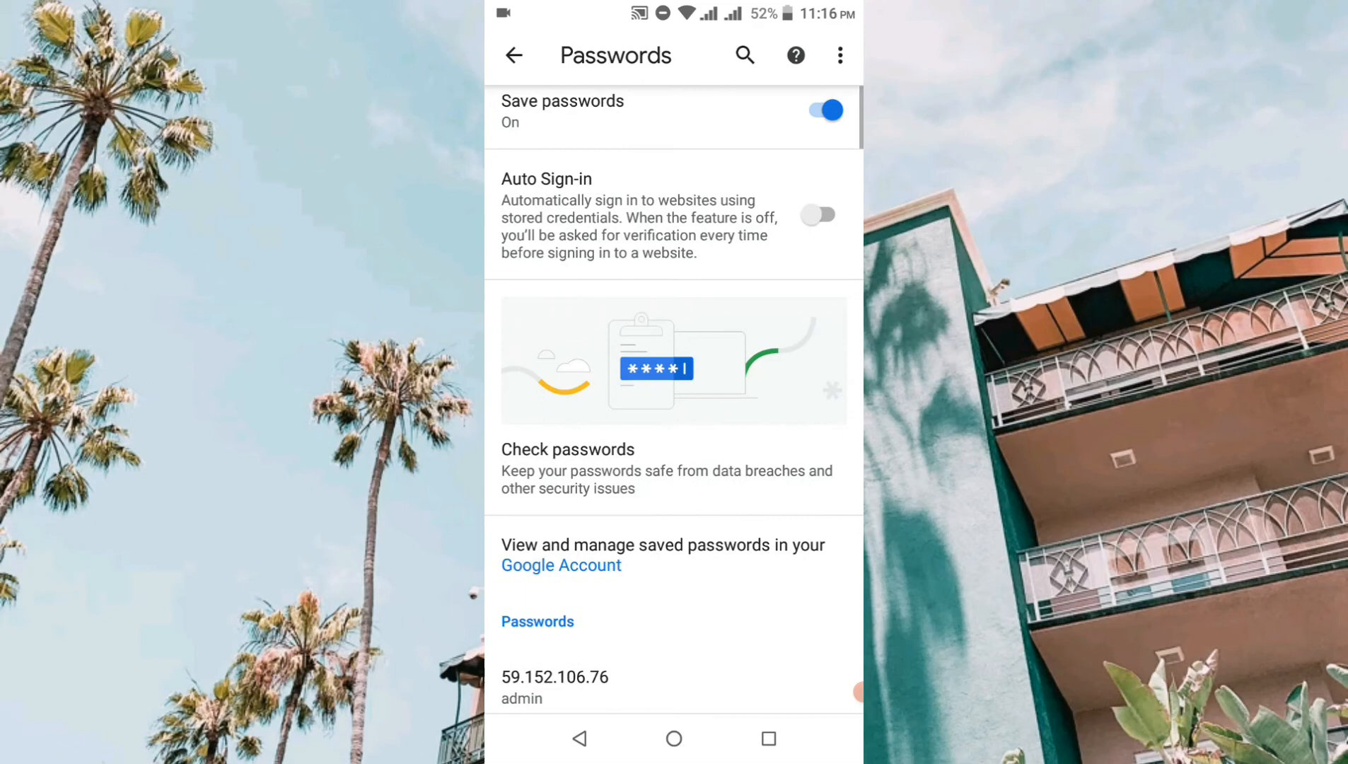
scroll(down, 3)
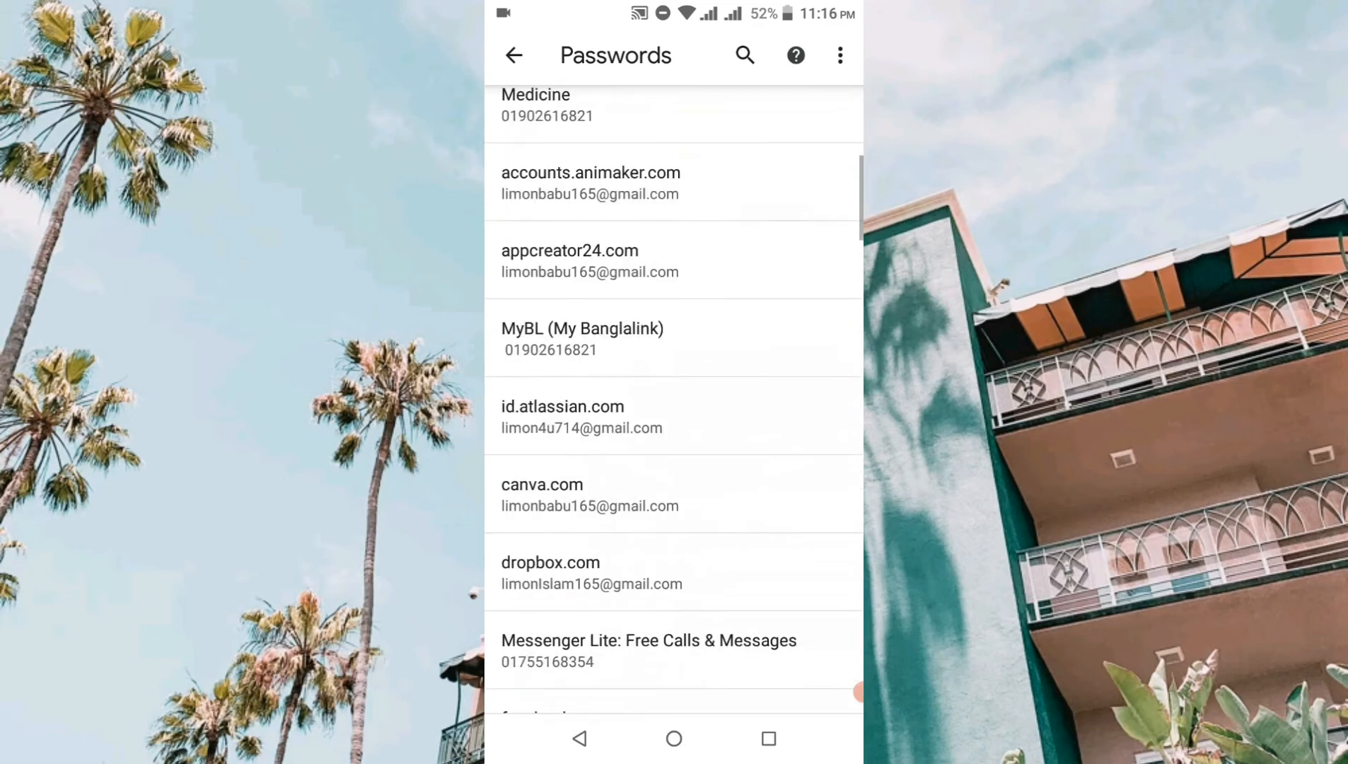
scroll(down, 3)
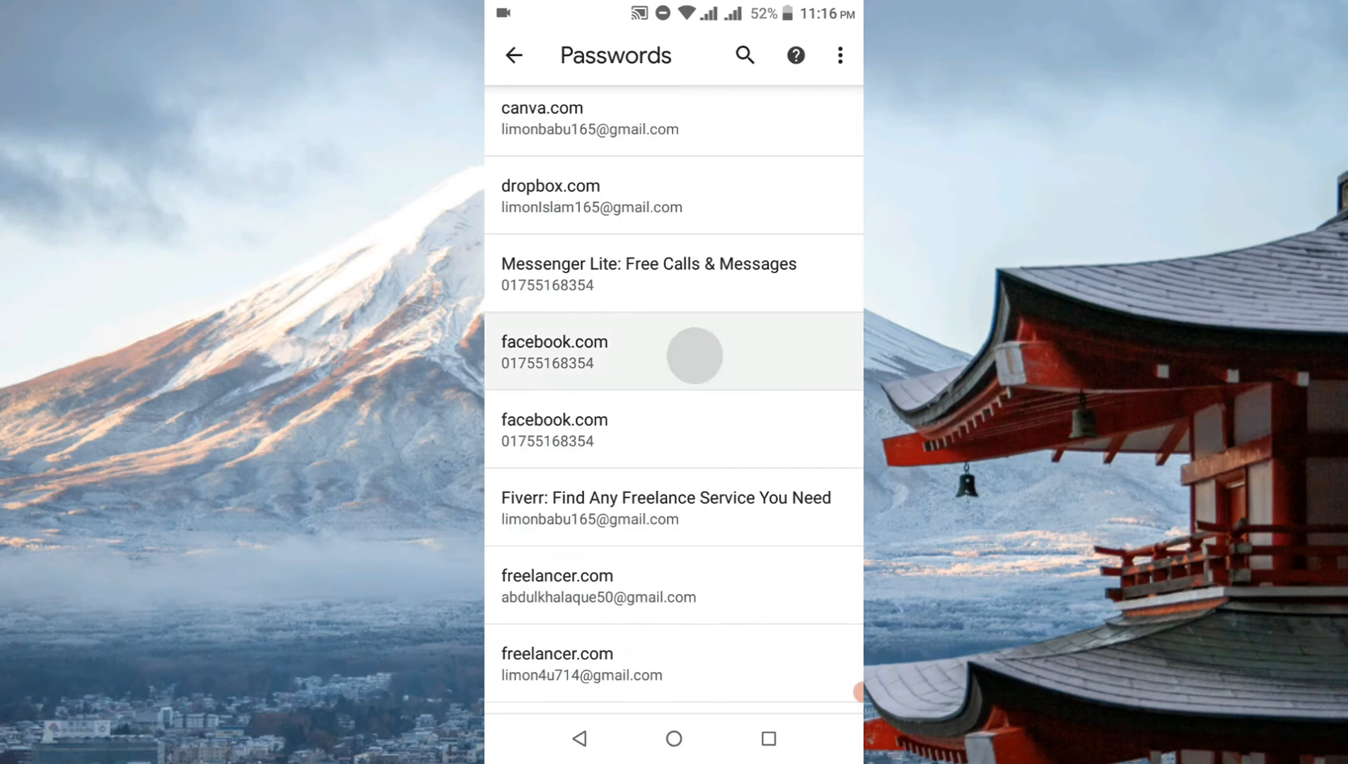
scroll(down, 3)
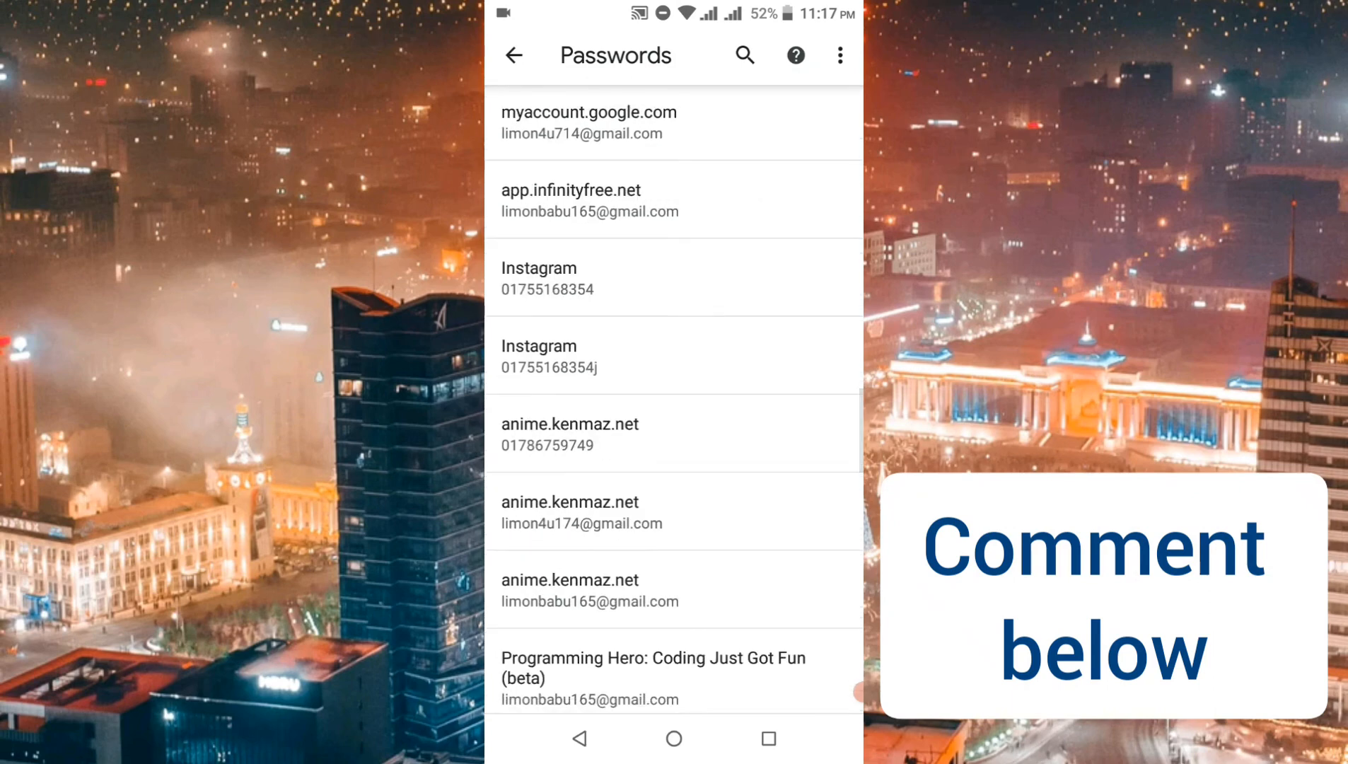
click(547, 279)
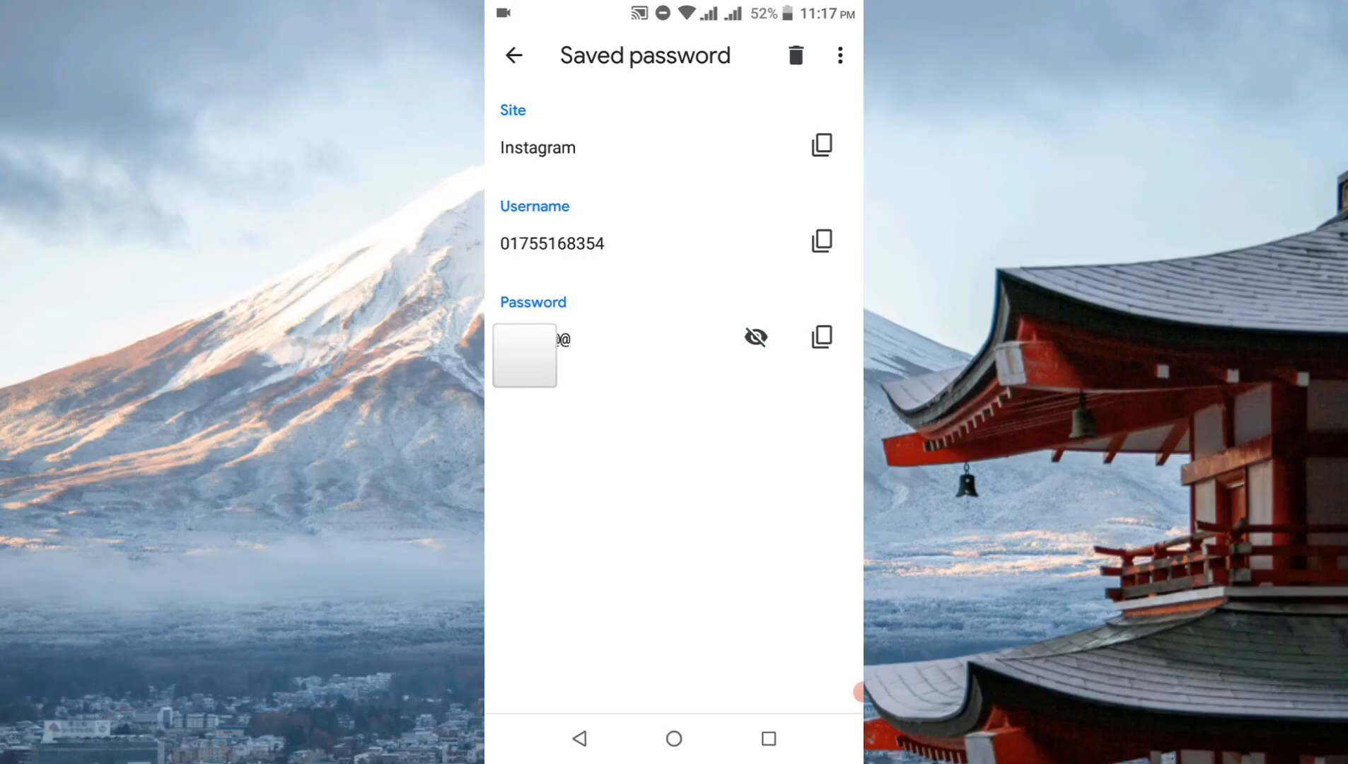
click(754, 337)
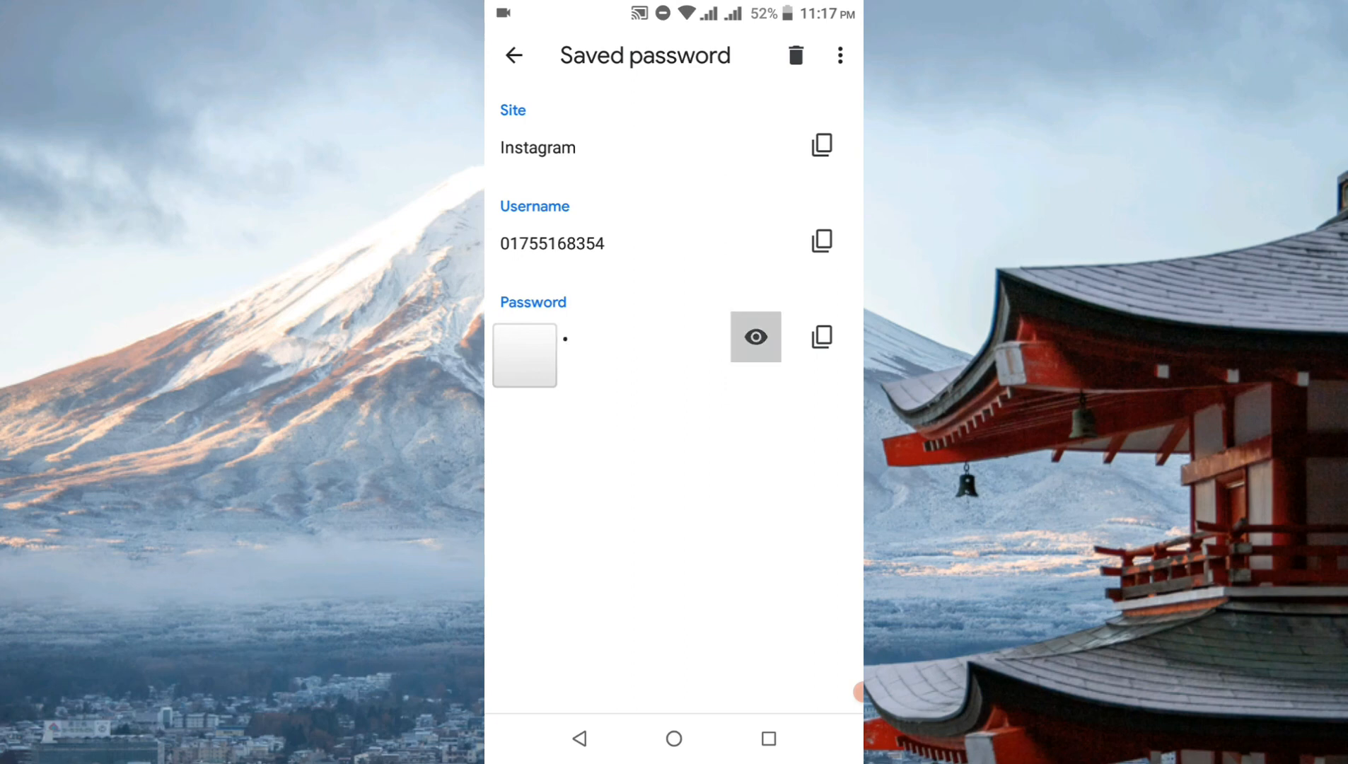
click(755, 337)
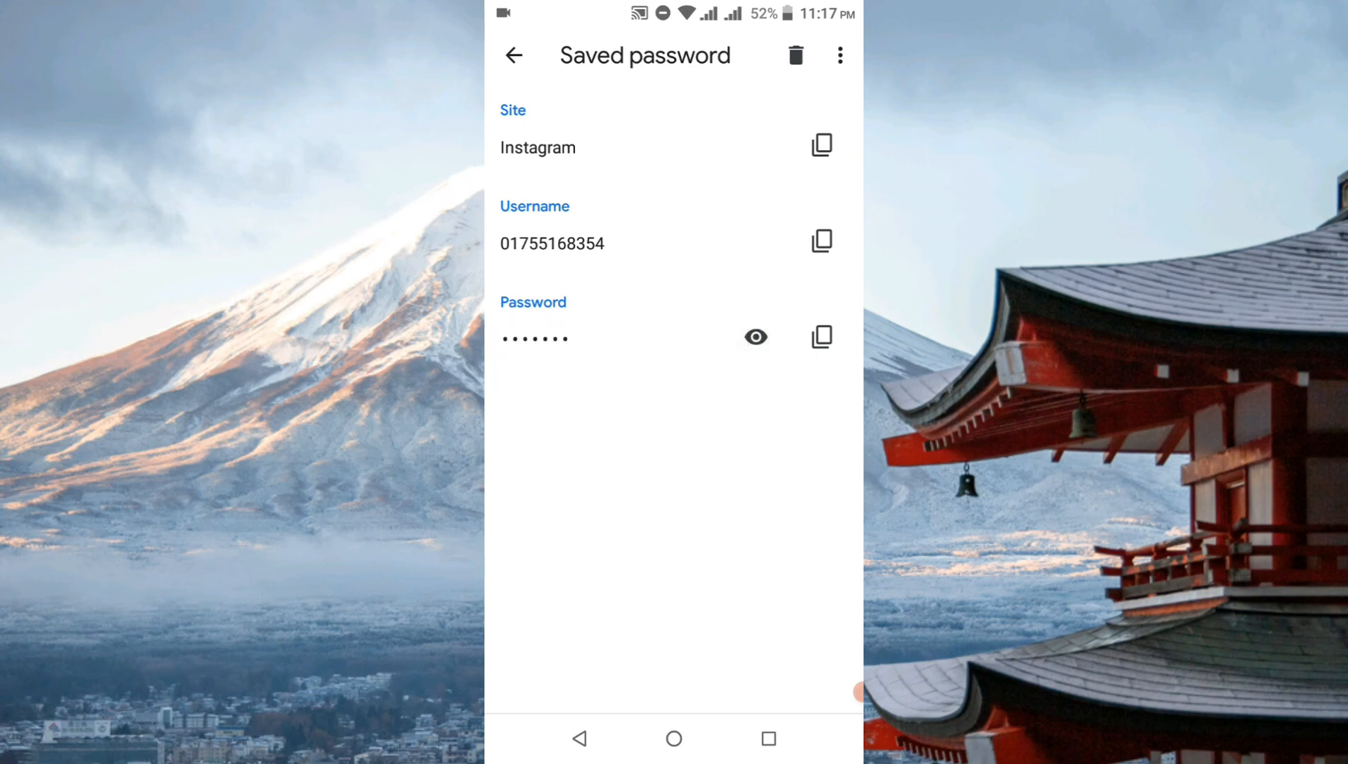
click(514, 55)
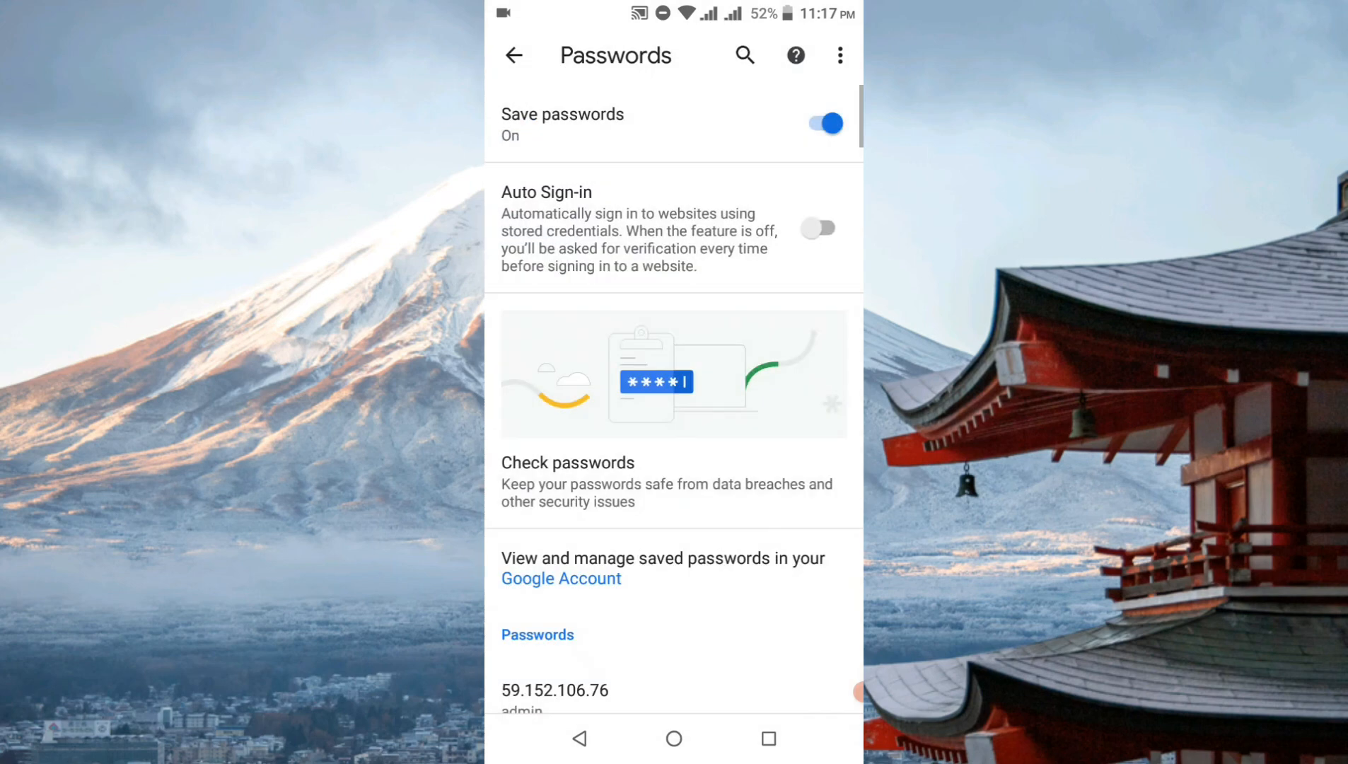